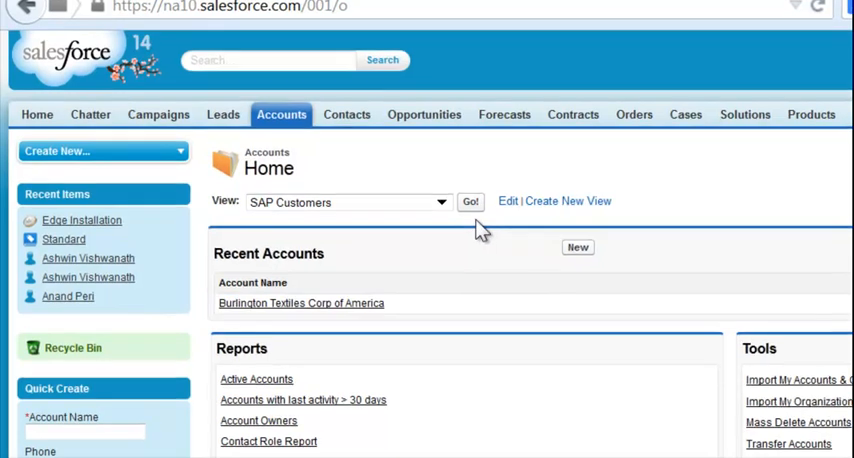
Step: Run the SAP Customers account view to confirm it lists no records yet
{"action": "left_click", "coordinate": [470, 202]}
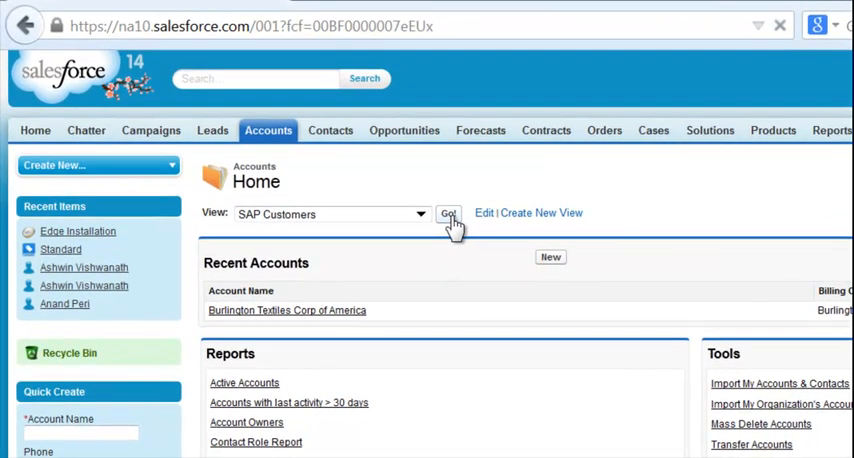
{"action": "left_click", "coordinate": [449, 214]}
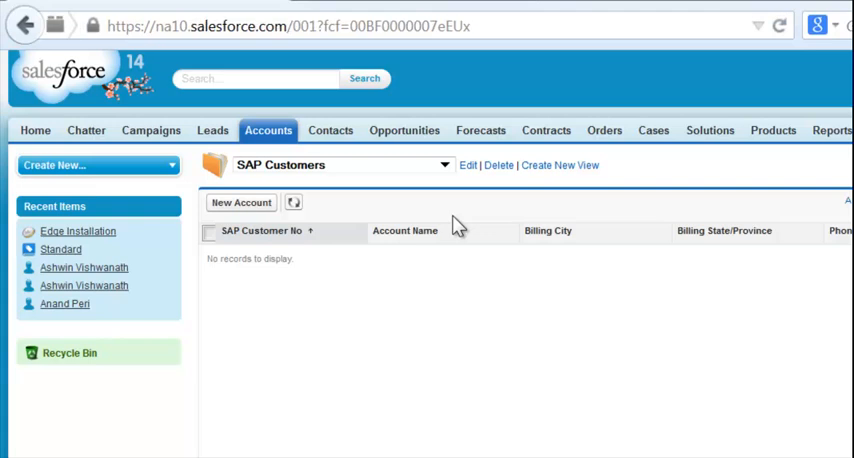
{"action": "mouse_move", "coordinate": [642, 430]}
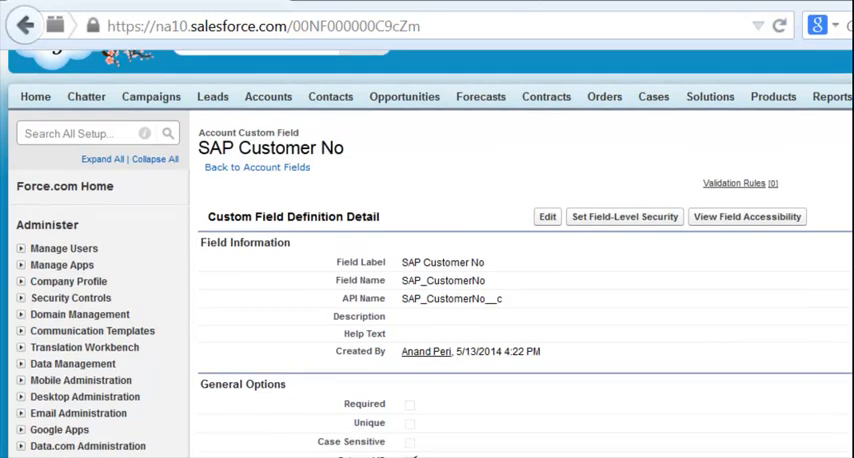
Step: Scroll the SAP Customer No field page to its External ID and length 10 options
{"action": "scroll", "scroll_direction": "down", "scroll_amount": 3}
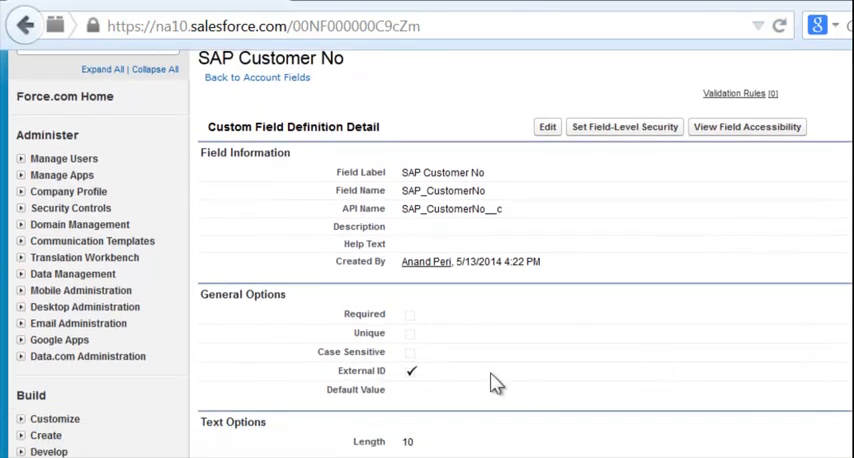
{"action": "mouse_move", "coordinate": [412, 383]}
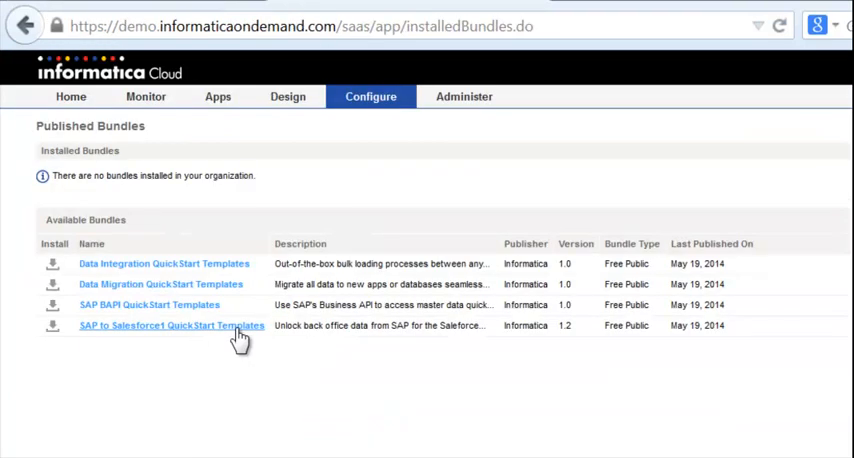
Step: Open the SAP to Salesforce1 QuickStart Templates bundle and install it
{"action": "left_click", "coordinate": [170, 325]}
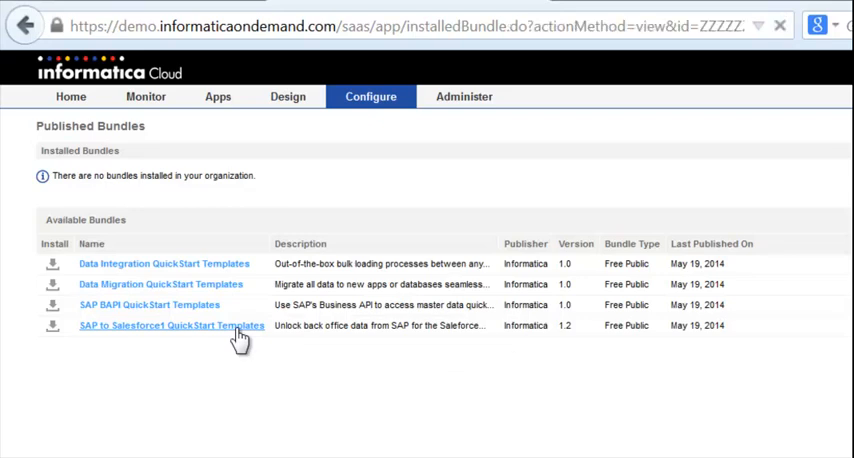
{"action": "left_click", "coordinate": [171, 325]}
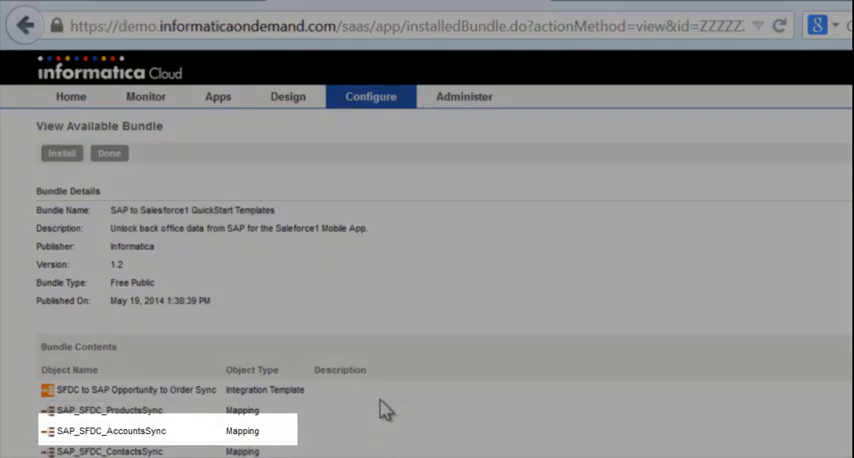
{"action": "left_click", "coordinate": [61, 152]}
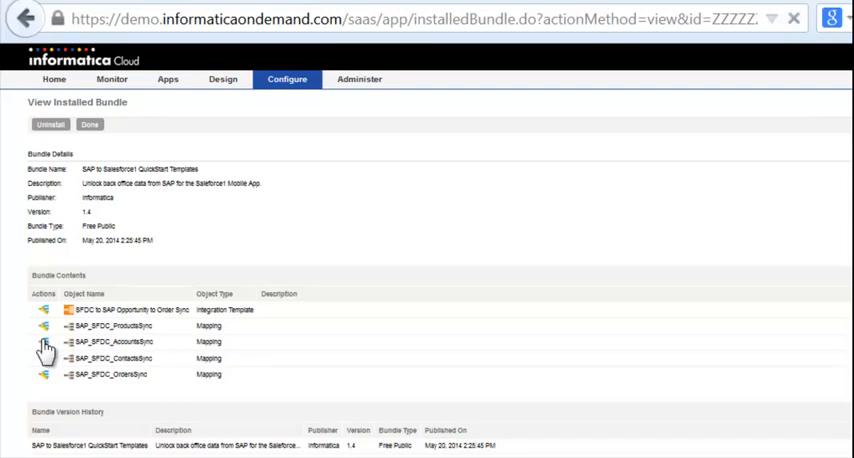
Step: Create task SAP_Salesforce1_Account_Synch from the SAP_SFDC_AccountsSync mapping and continue to Sources
{"action": "left_click", "coordinate": [44, 347]}
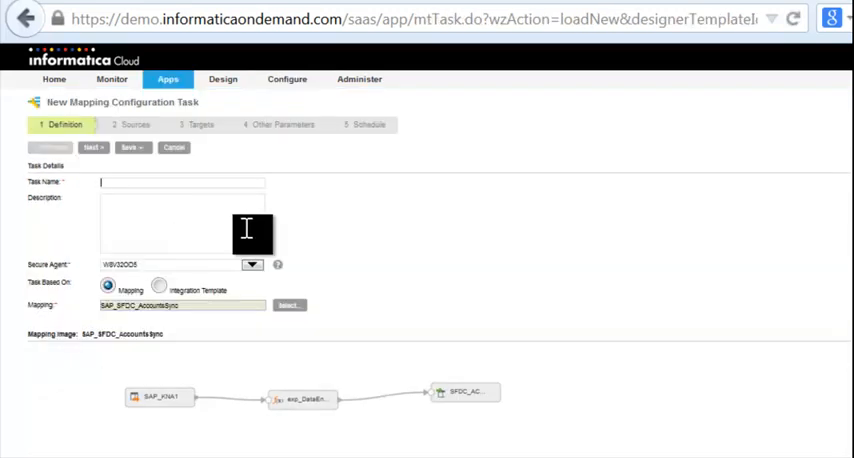
{"action": "type", "text": "SAP_Salesforce1_Account_Synch"}
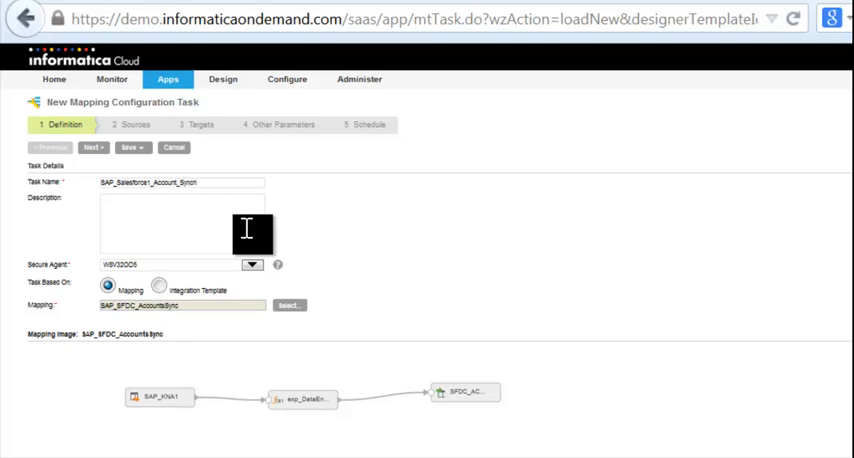
{"action": "mouse_move", "coordinate": [162, 190]}
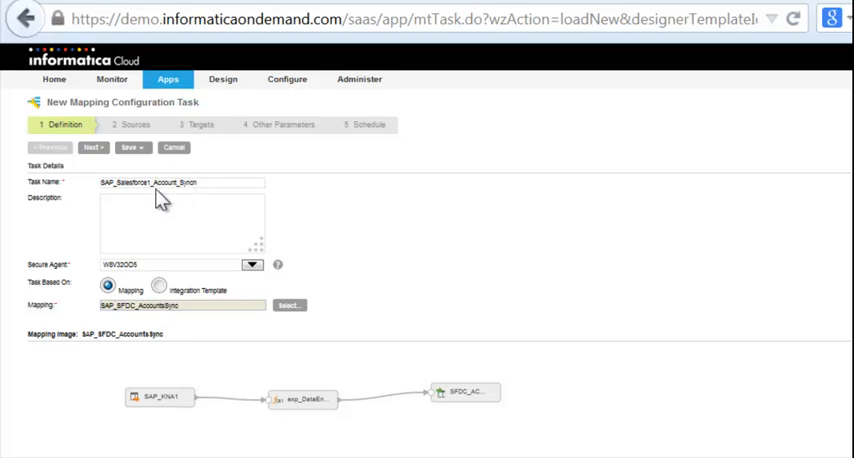
{"action": "left_click", "coordinate": [92, 147]}
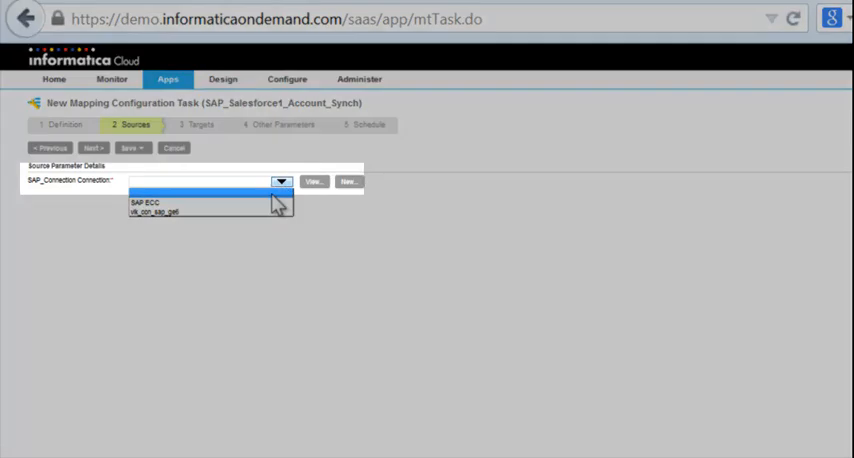
Step: Set SAP ECC as the source connection and continue to Targets
{"action": "left_click", "coordinate": [146, 203]}
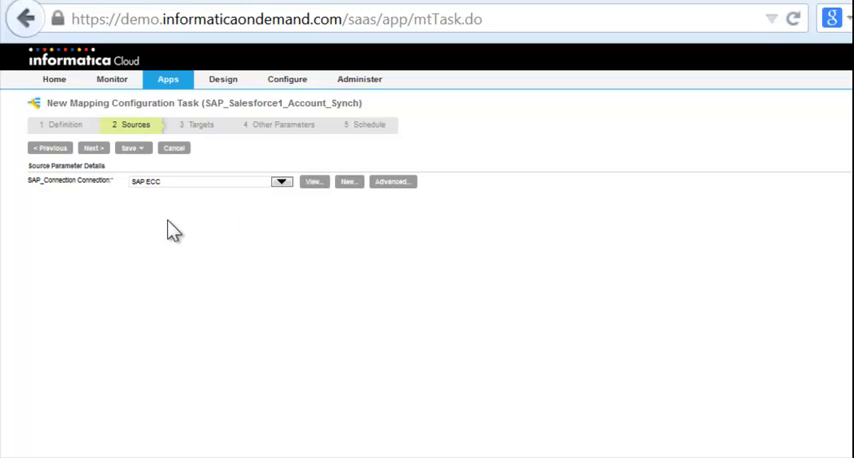
{"action": "mouse_move", "coordinate": [93, 148]}
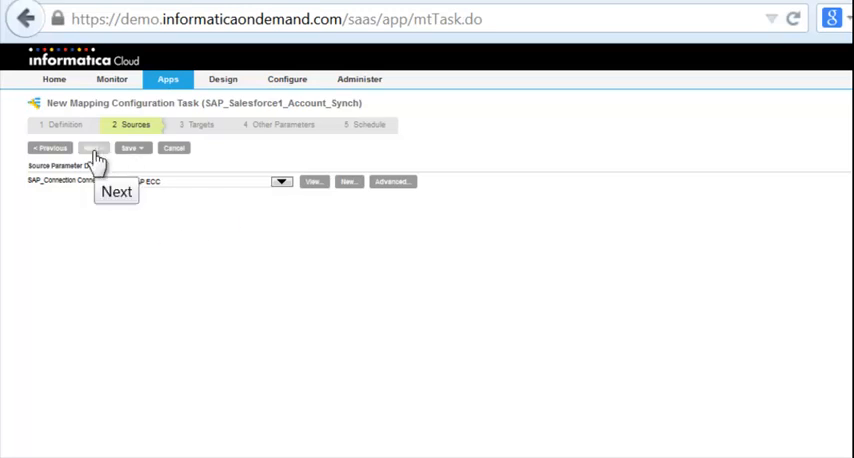
{"action": "left_click", "coordinate": [93, 148]}
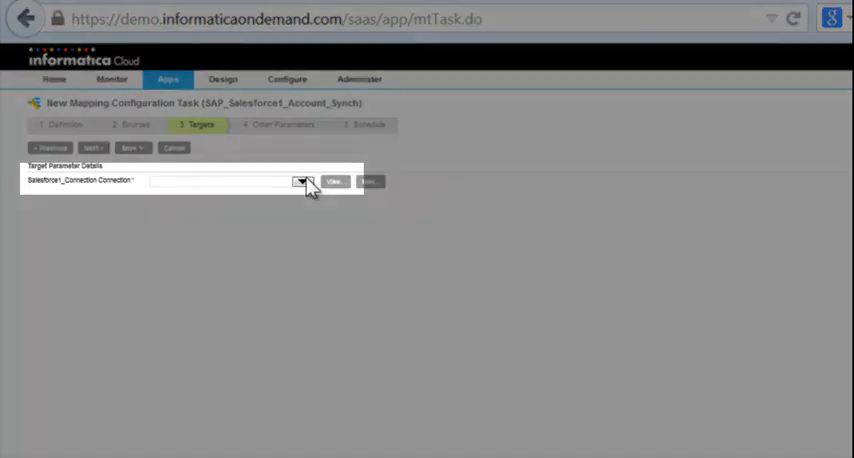
Step: Set Salesforce1 as the target connection and continue to field mapping
{"action": "left_click", "coordinate": [303, 181]}
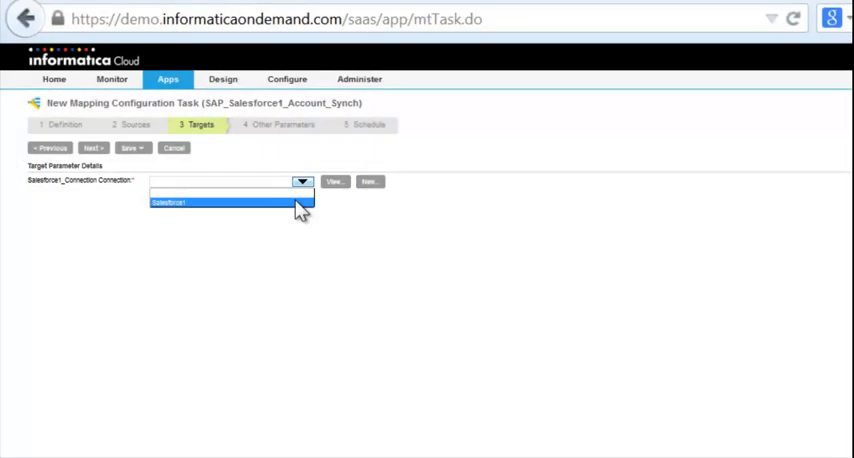
{"action": "left_click", "coordinate": [231, 202]}
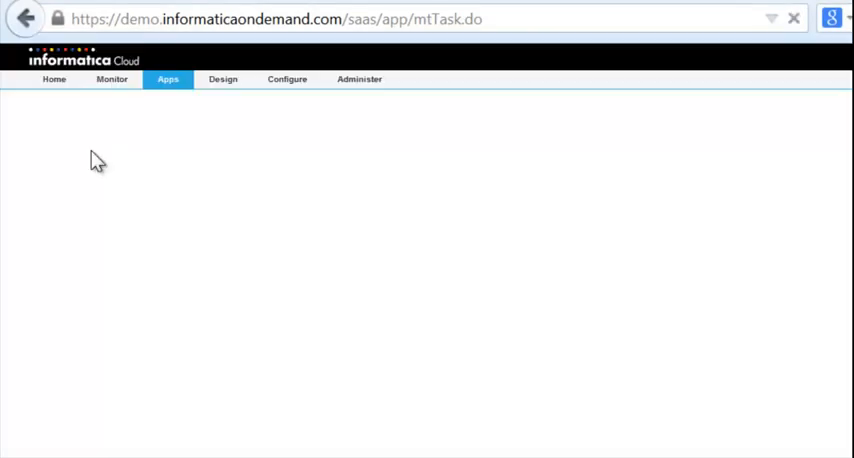
{"action": "left_click", "coordinate": [91, 147]}
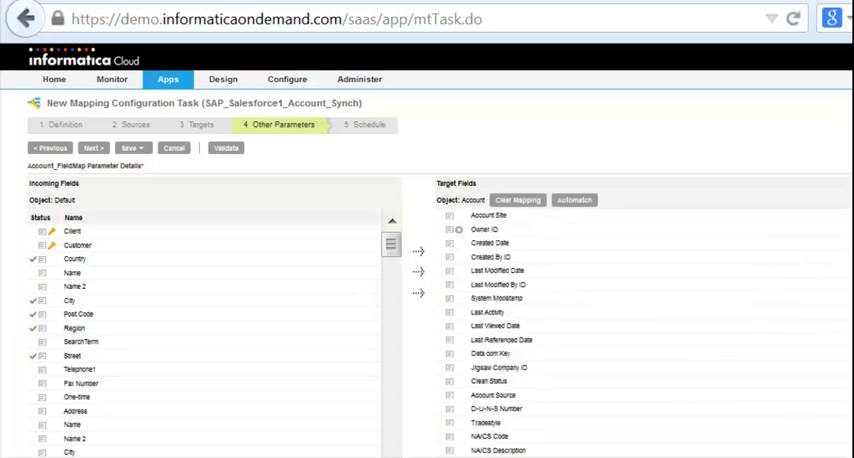
Step: Review the SAP-to-Account field mappings, keep 'Do not run on a schedule', and save
{"action": "scroll", "scroll_direction": "down", "scroll_amount": 3}
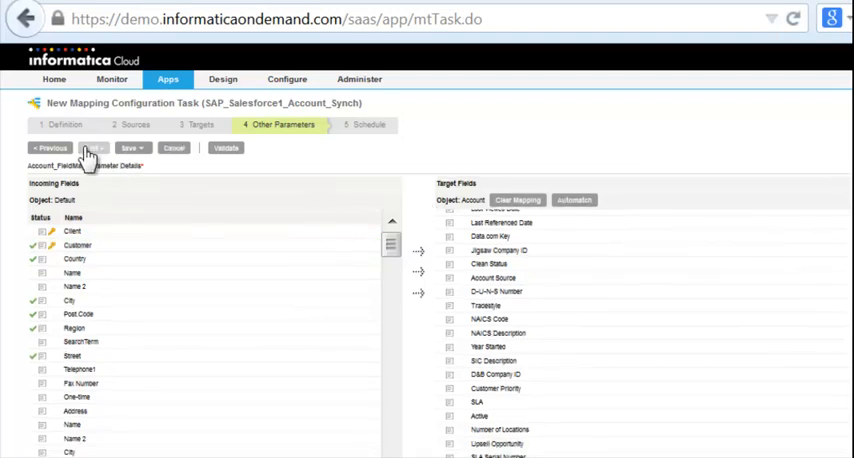
{"action": "mouse_move", "coordinate": [95, 148]}
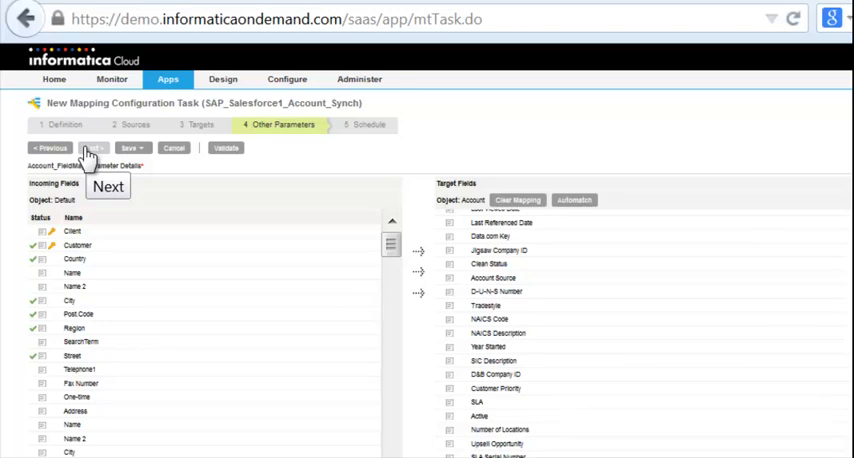
{"action": "left_click", "coordinate": [94, 147]}
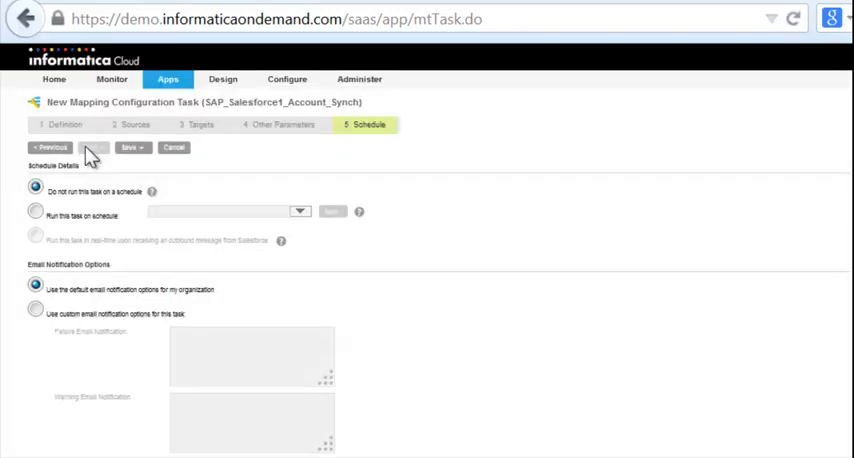
{"action": "left_click", "coordinate": [130, 147]}
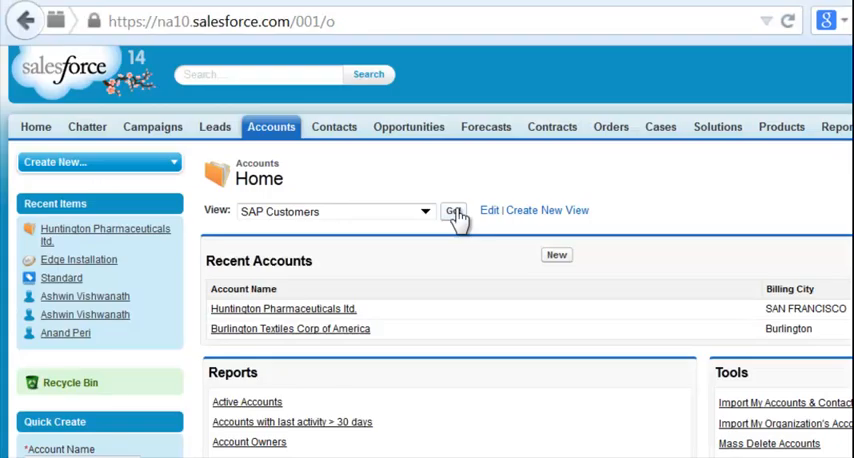
Step: Refresh the SAP Customers view to show synced accounts and open Huntington Pharmaceuticals ltd
{"action": "left_click", "coordinate": [454, 211]}
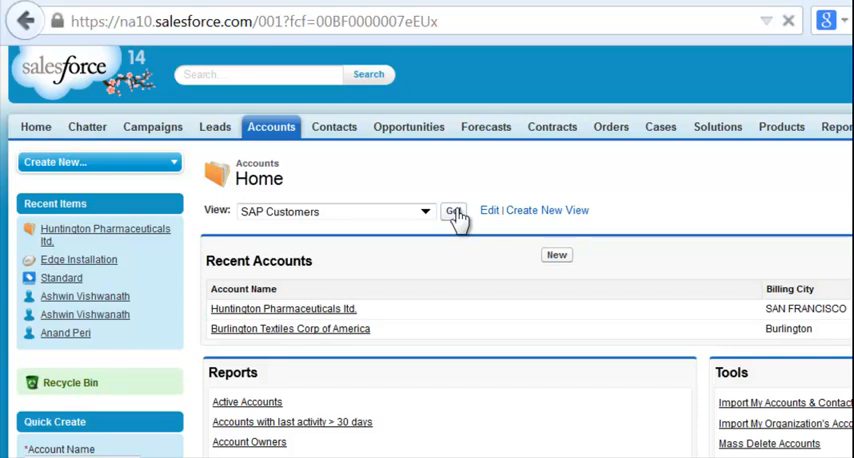
{"action": "left_click", "coordinate": [454, 211]}
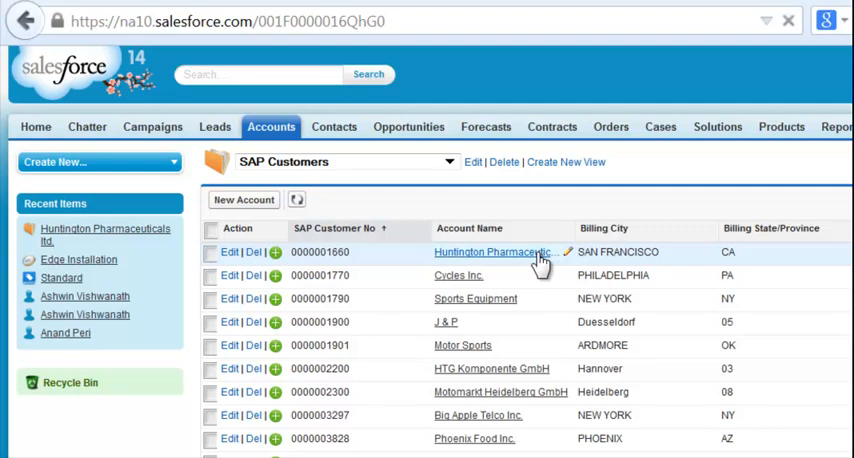
{"action": "left_click", "coordinate": [491, 251]}
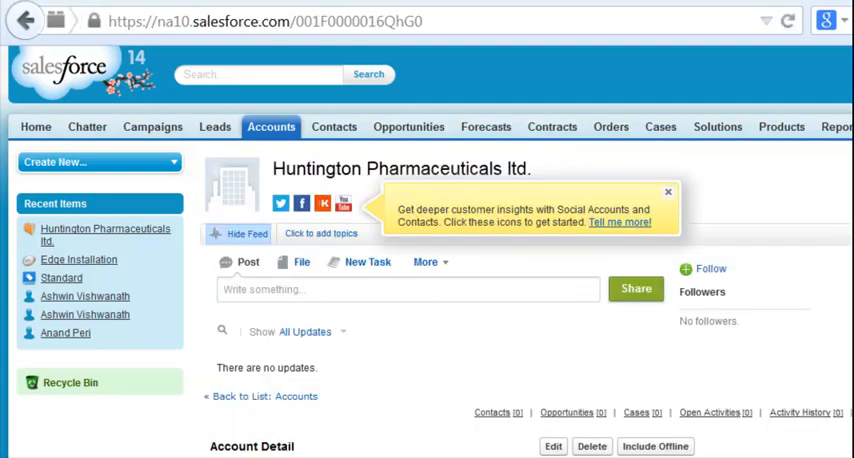
{"action": "scroll", "scroll_direction": "down", "scroll_amount": 3}
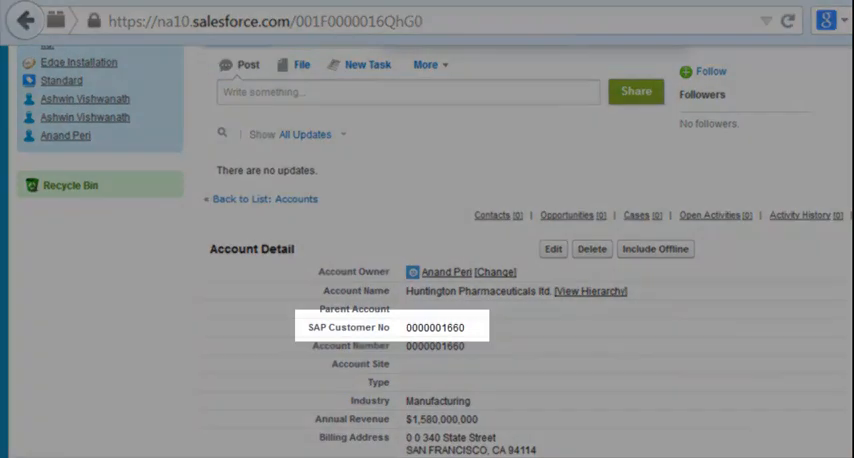
{"action": "scroll", "scroll_direction": "down", "scroll_amount": 3}
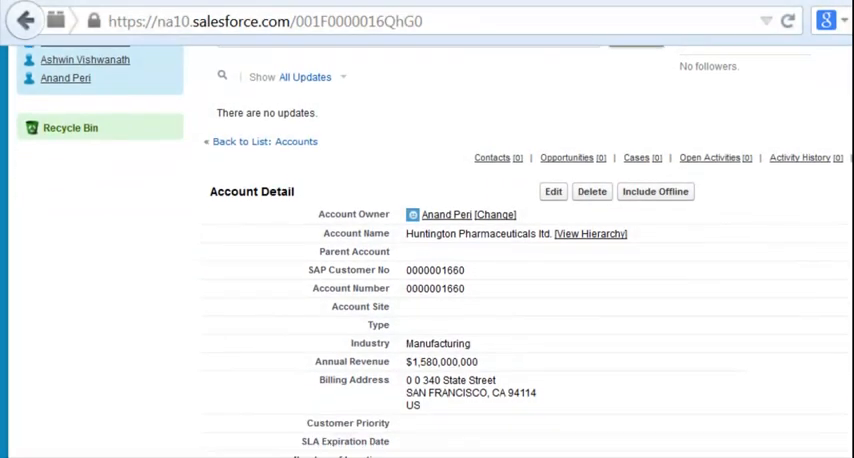
{"action": "scroll", "scroll_direction": "down", "scroll_amount": 3}
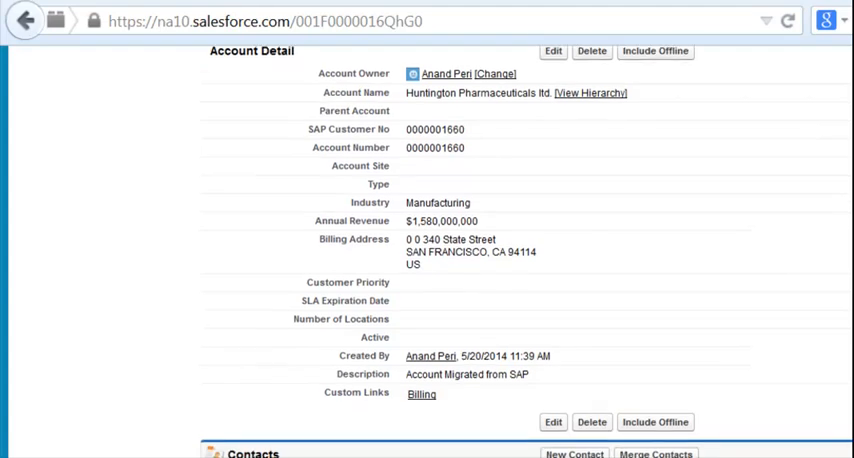